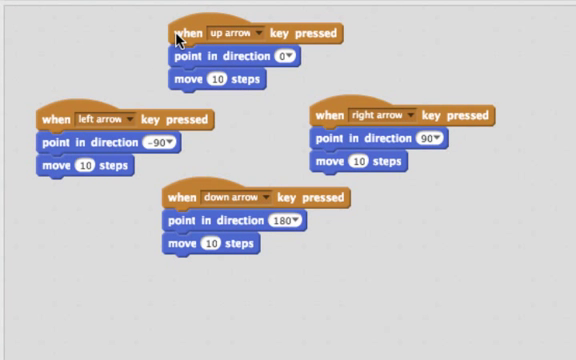
mouse_move(296, 67)
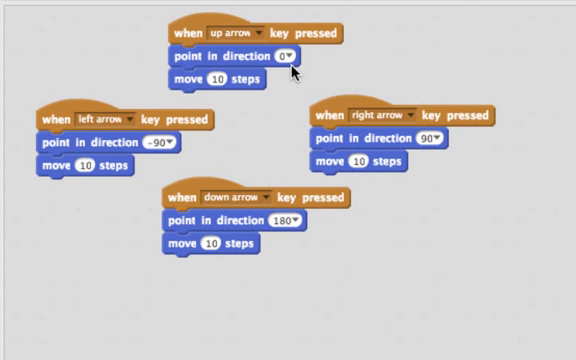
Step: Rebuild the four arrow-key scripts with change x/y by 10 or -10 blocks
left_click(287, 52)
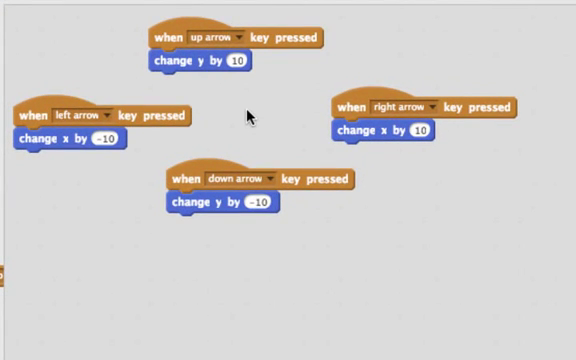
mouse_move(255, 110)
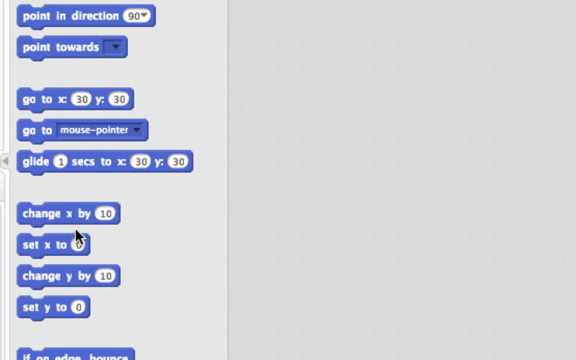
mouse_move(79, 277)
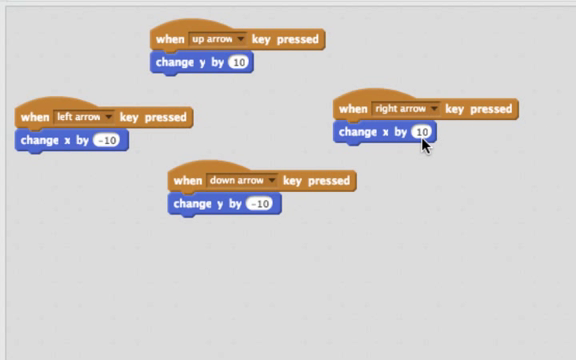
mouse_move(92, 154)
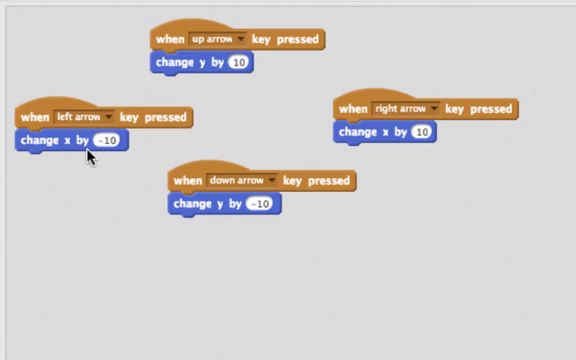
mouse_move(93, 170)
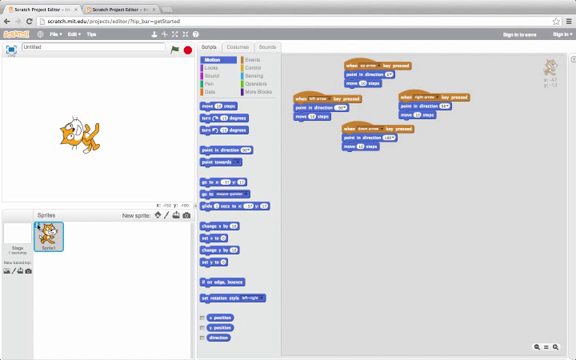
Step: Open Sprite1's info panel to view its position, direction and rotation style
left_click(48, 230)
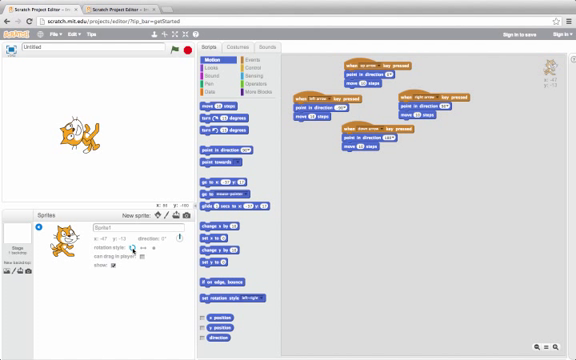